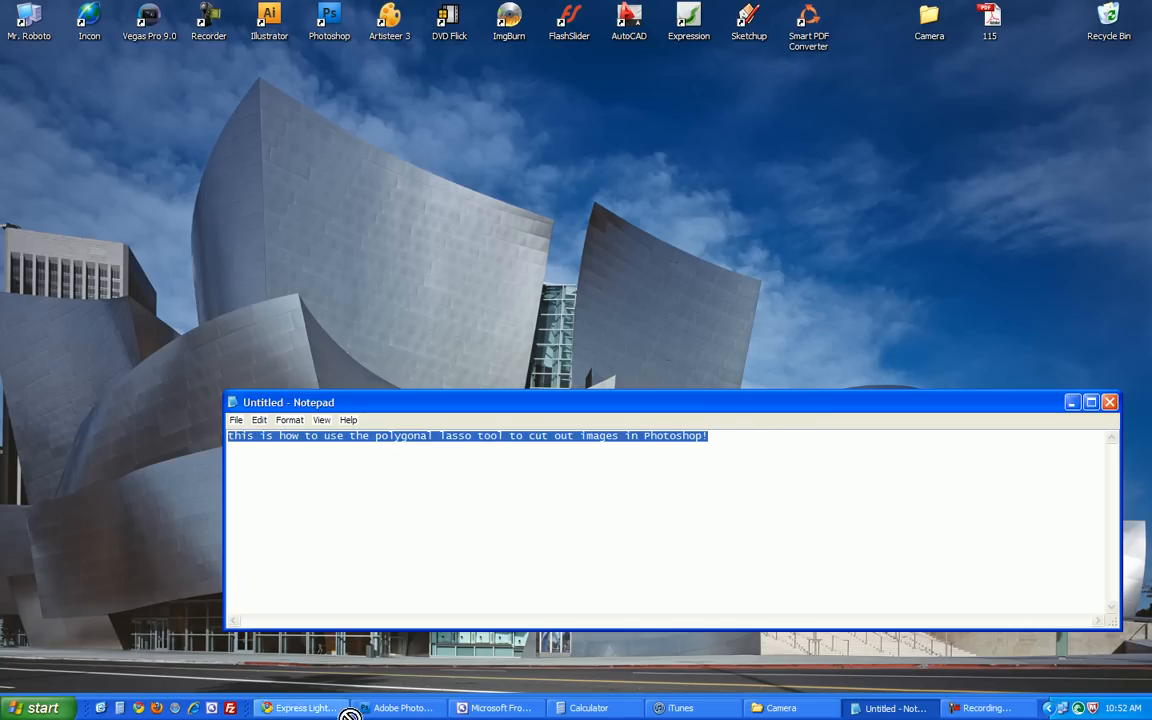
Step: Switch from Notepad to the bulb photo open in Photoshop
left_click(400, 708)
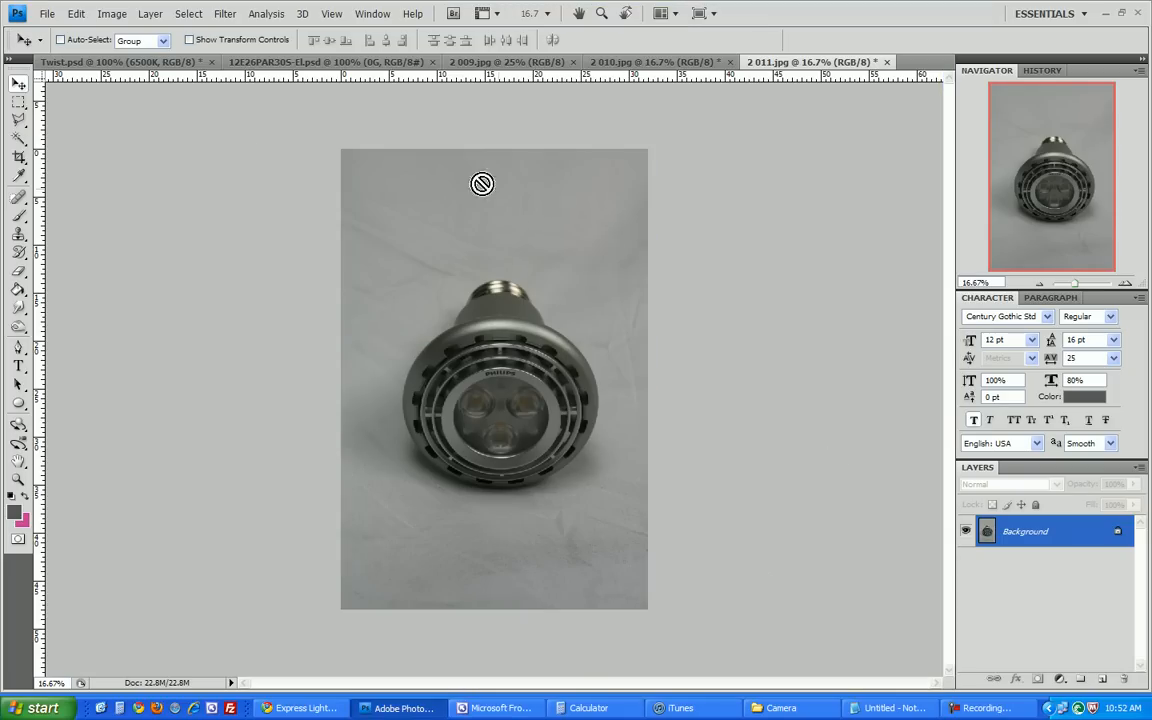
Step: Pick the Polygonal Lasso Tool and convert the Background into Layer 0
left_click(18, 103)
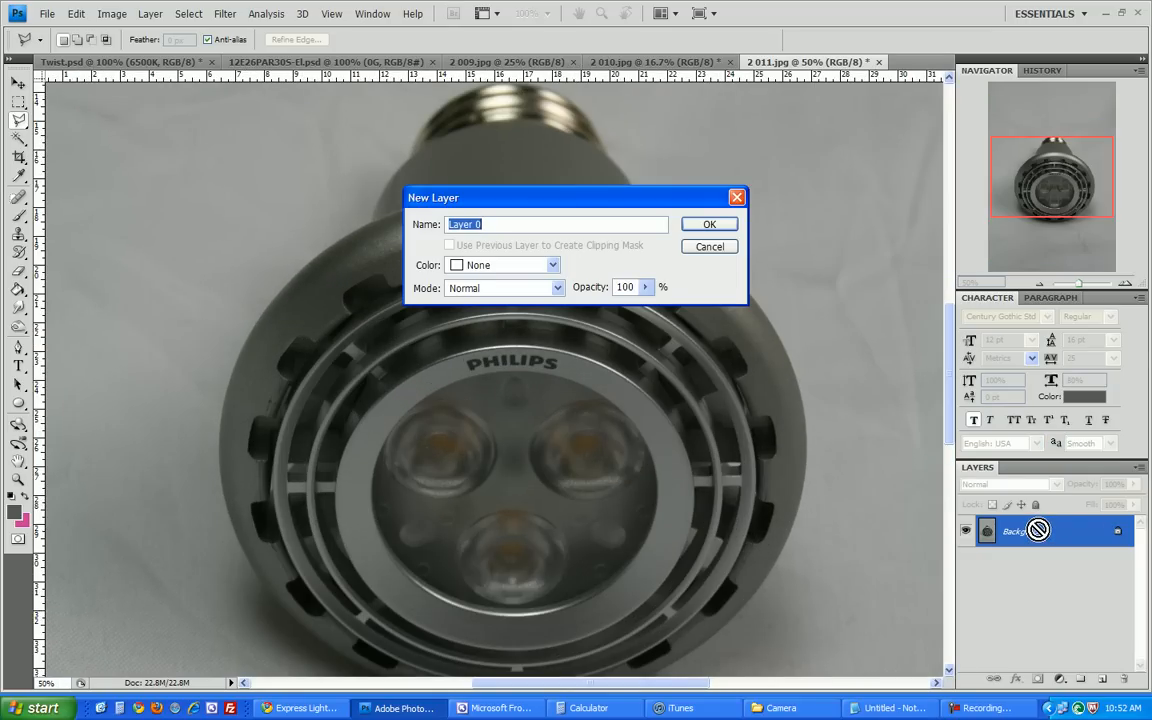
left_click(709, 223)
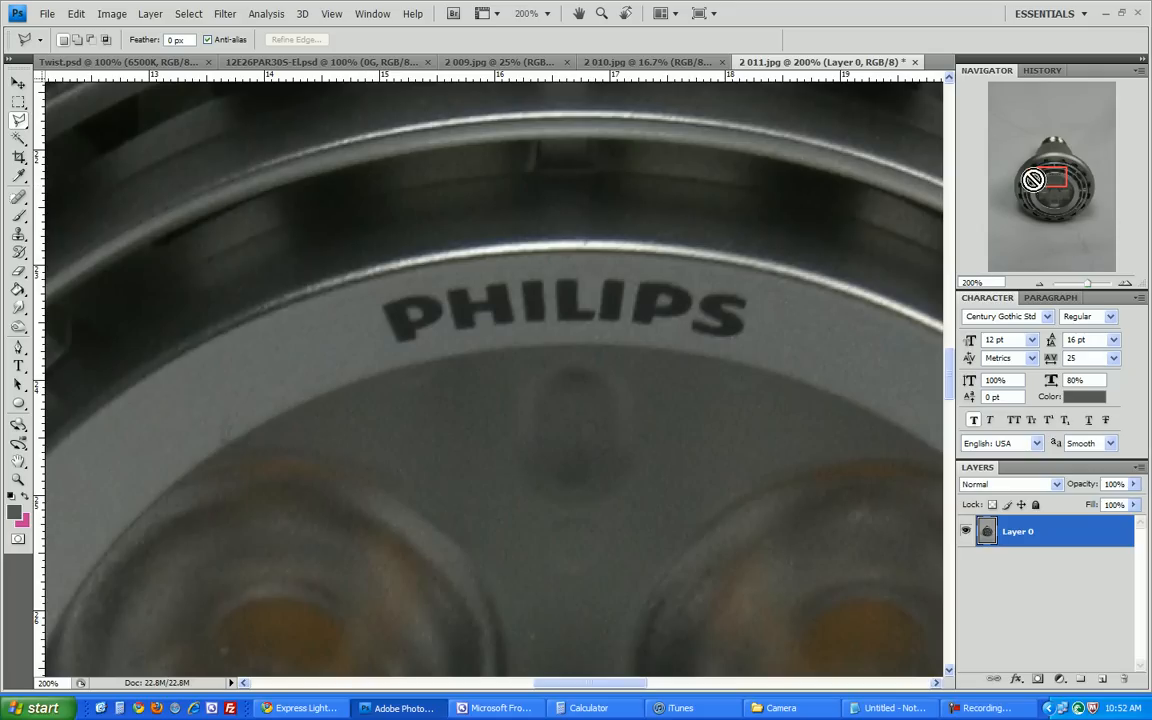
Step: Start the lasso outline at the bulb's top edge, panning the 500% view
left_click(1035, 165)
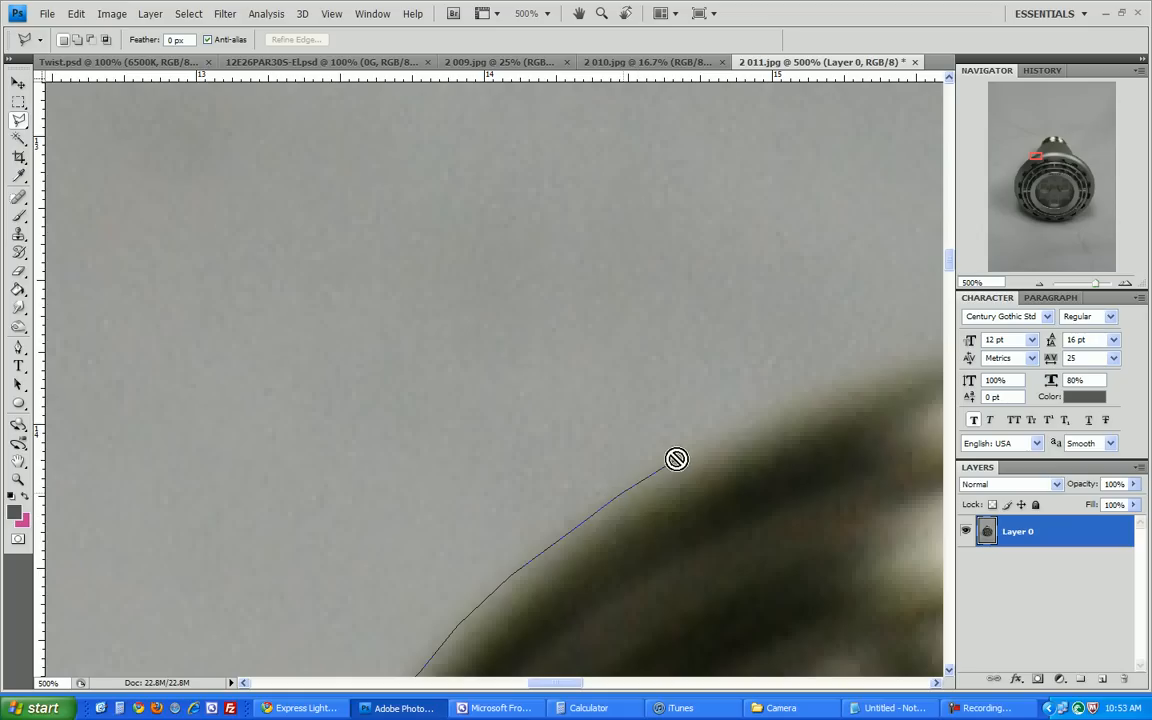
mouse_move(824, 385)
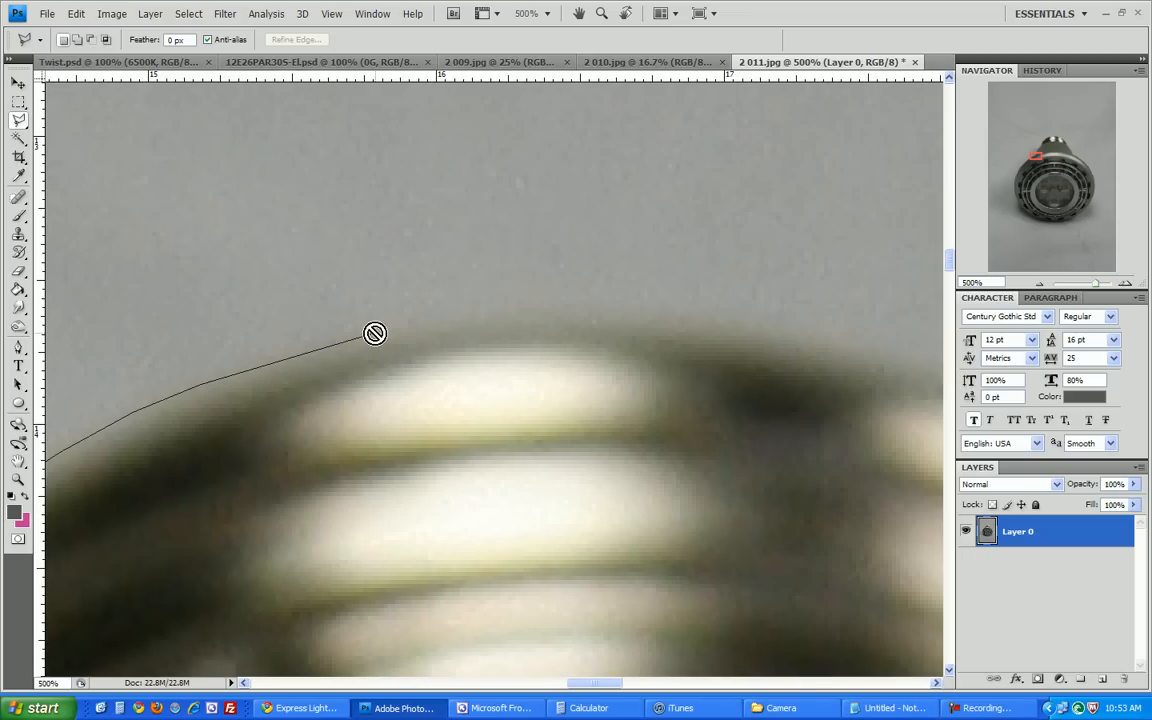
mouse_move(565, 321)
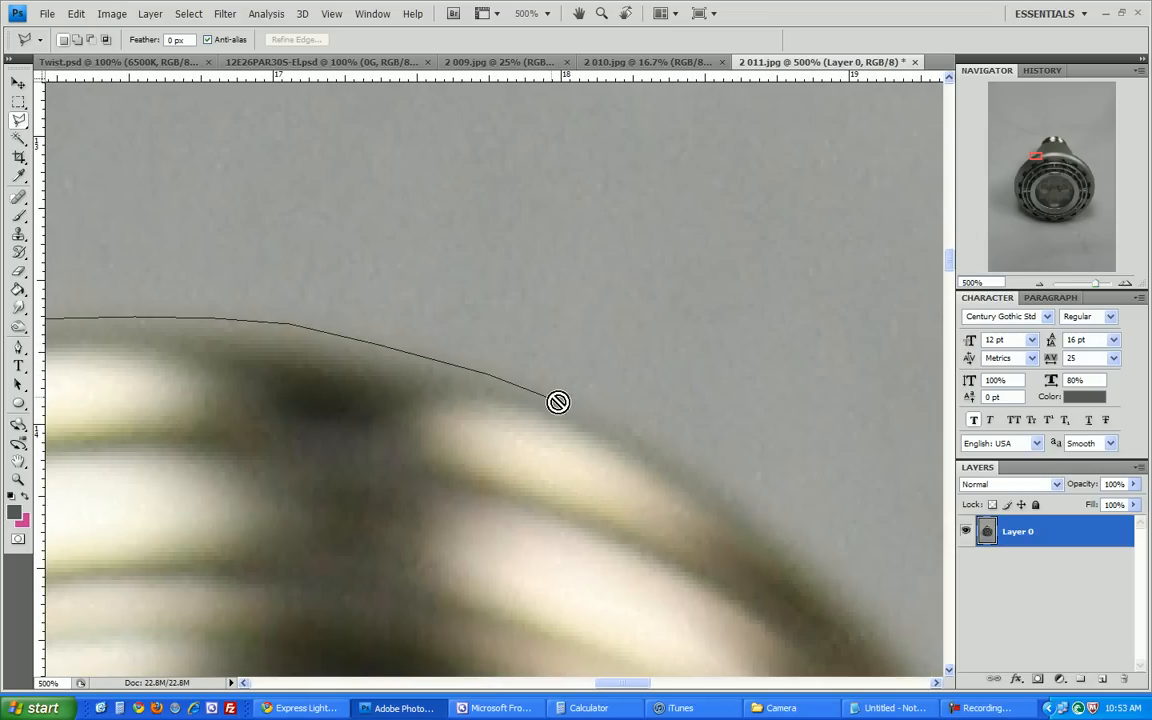
left_click_drag(558, 402, 782, 545)
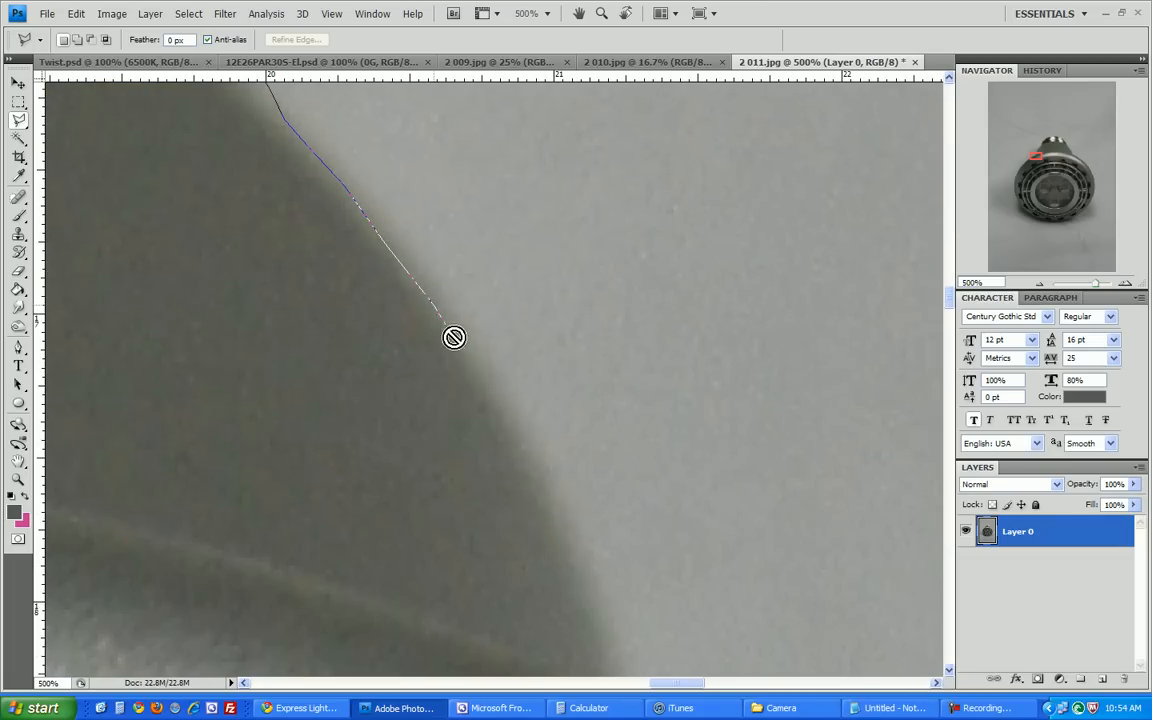
Step: Pan the view to follow the bulb's curved right edge while tracing
left_click_drag(454, 337, 568, 522)
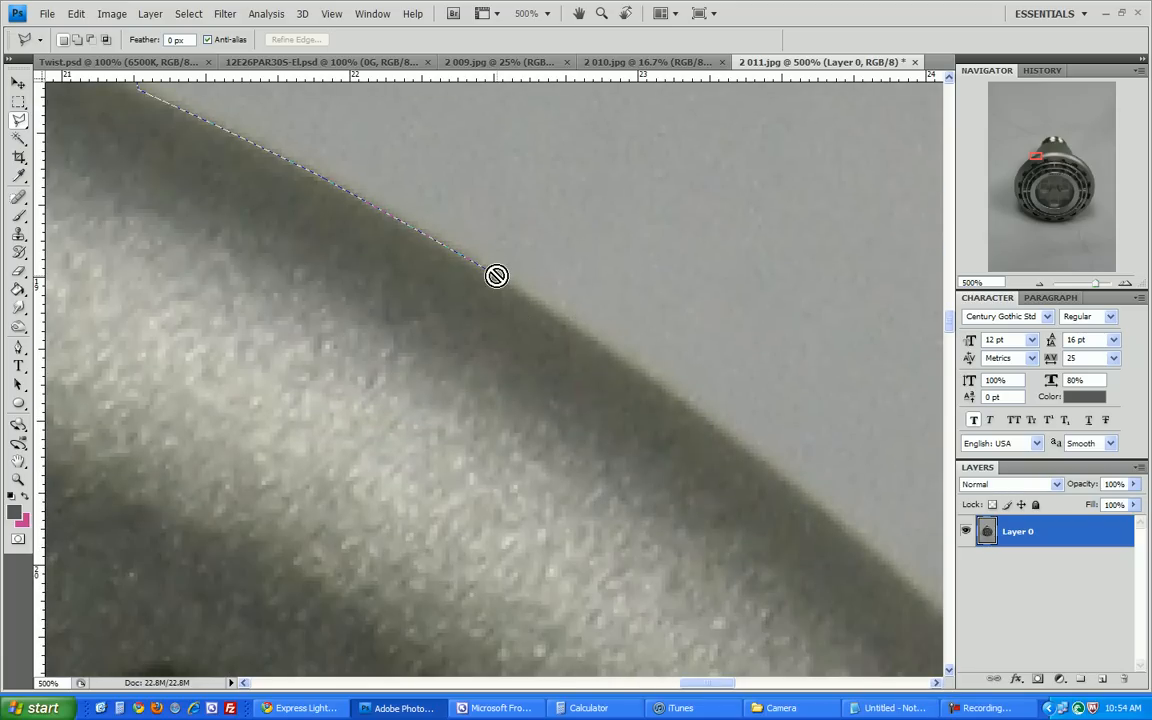
mouse_move(663, 386)
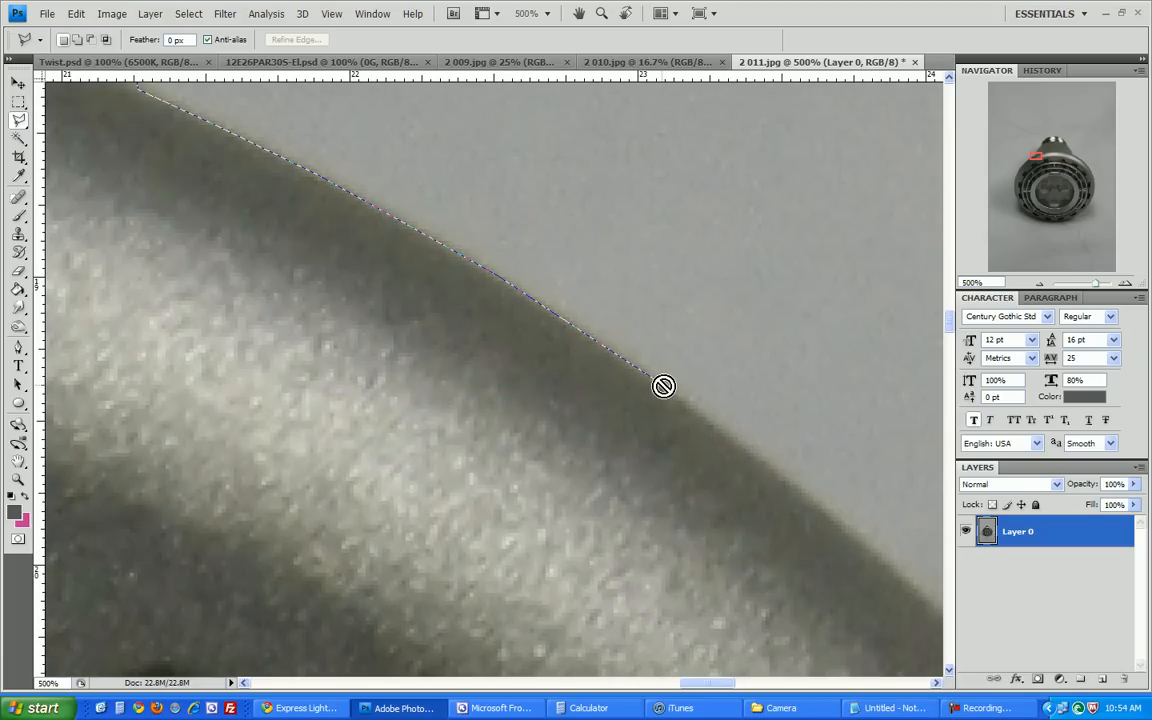
left_click_drag(663, 386, 835, 518)
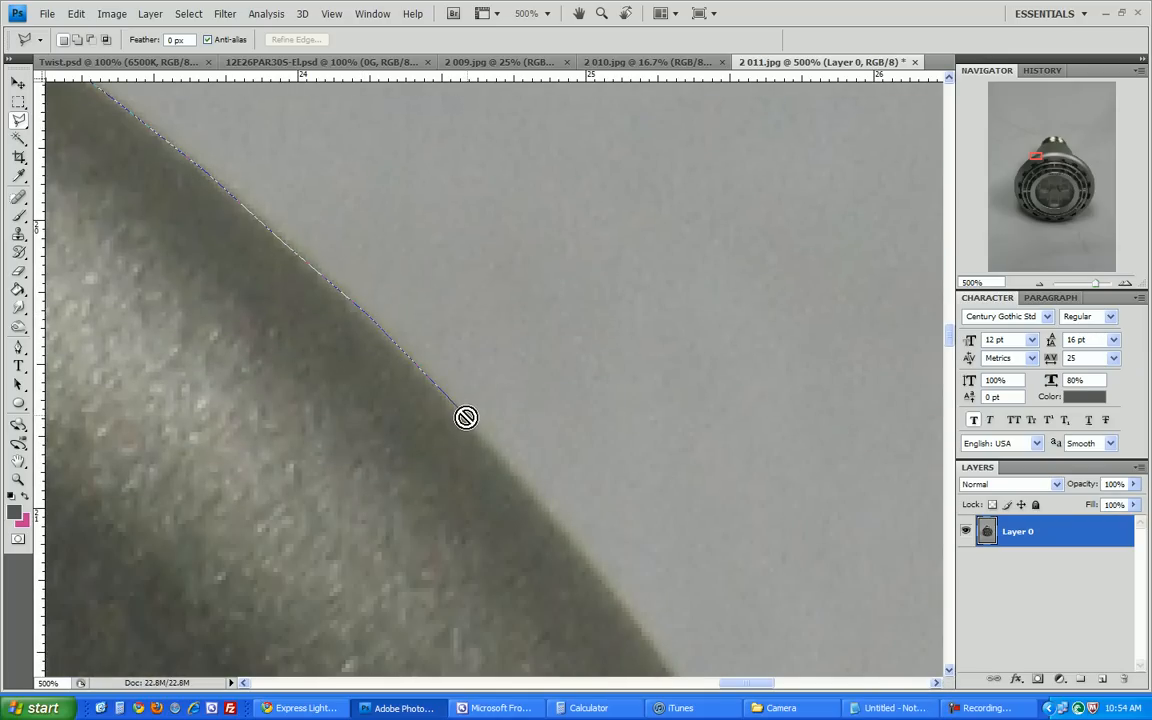
mouse_move(547, 497)
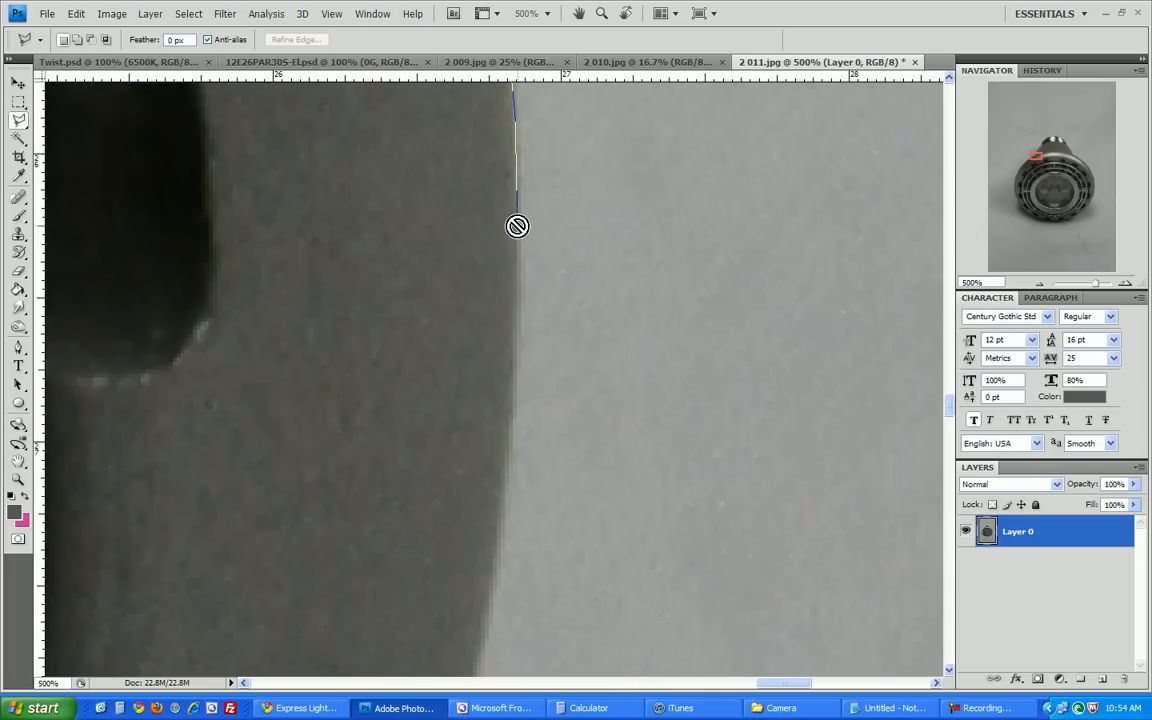
mouse_move(514, 501)
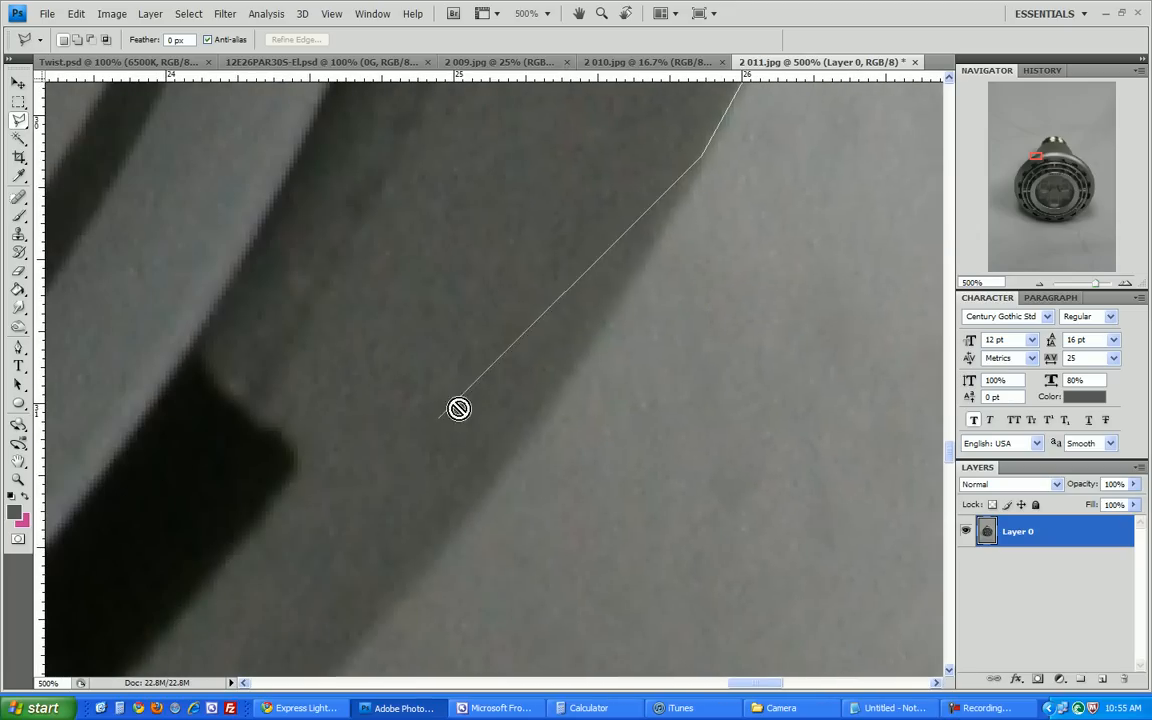
mouse_move(555, 392)
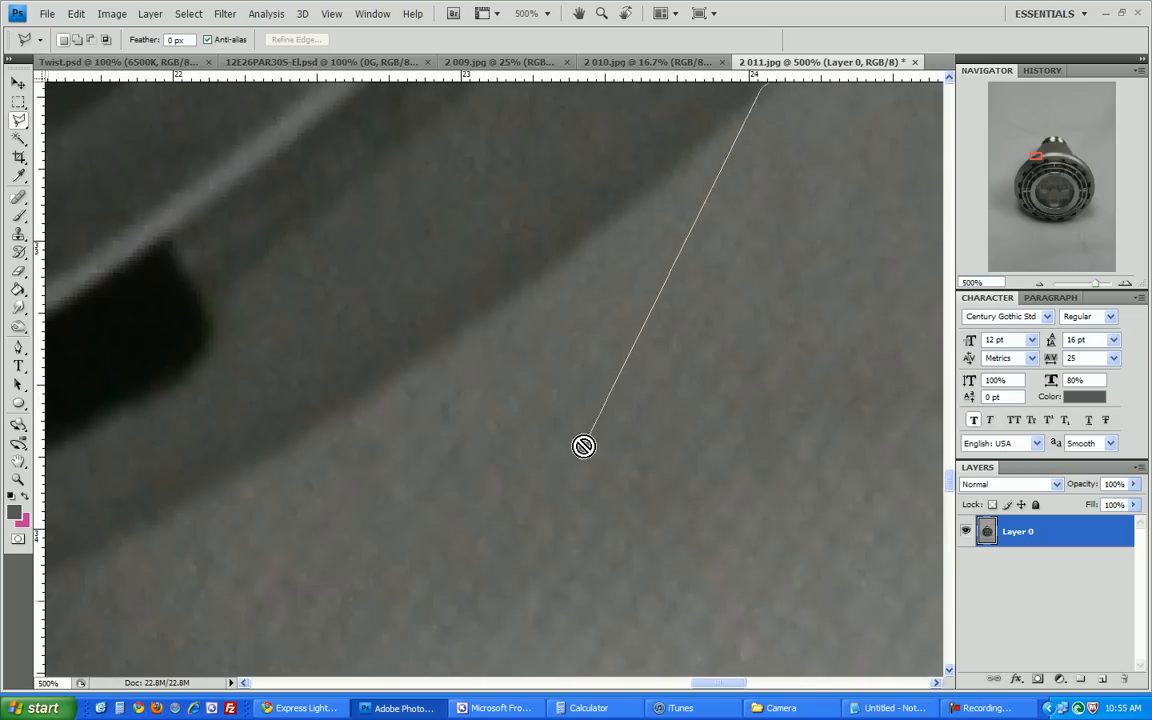
mouse_move(560, 263)
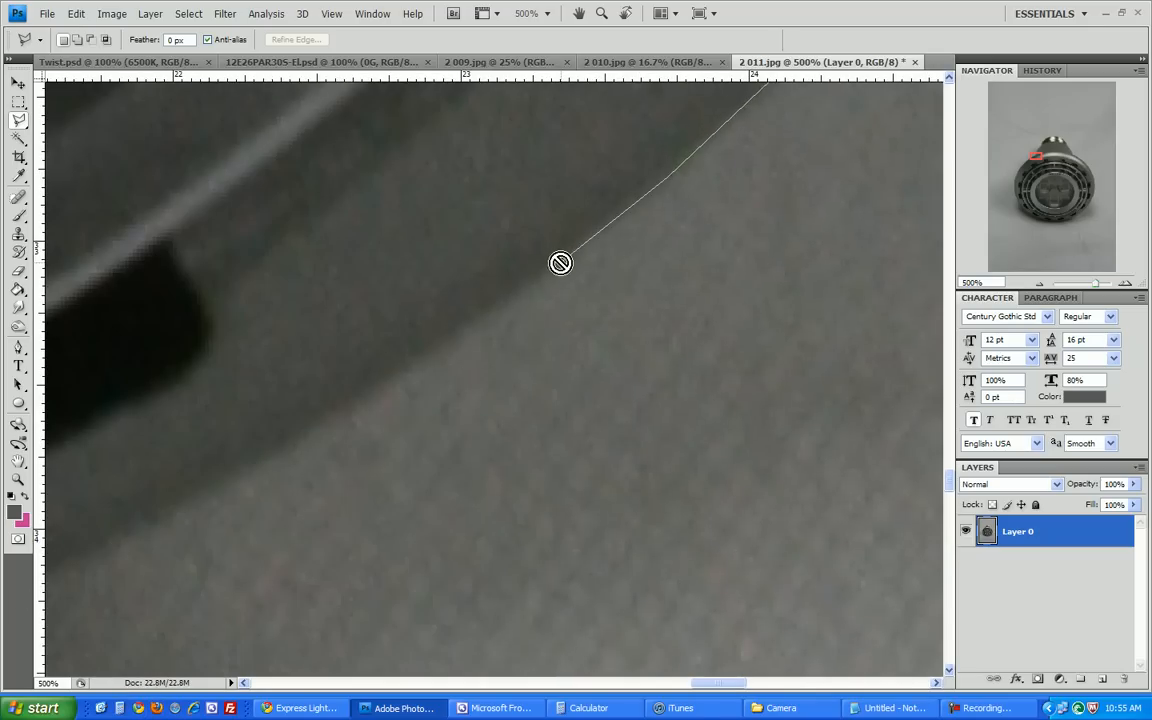
mouse_move(255, 474)
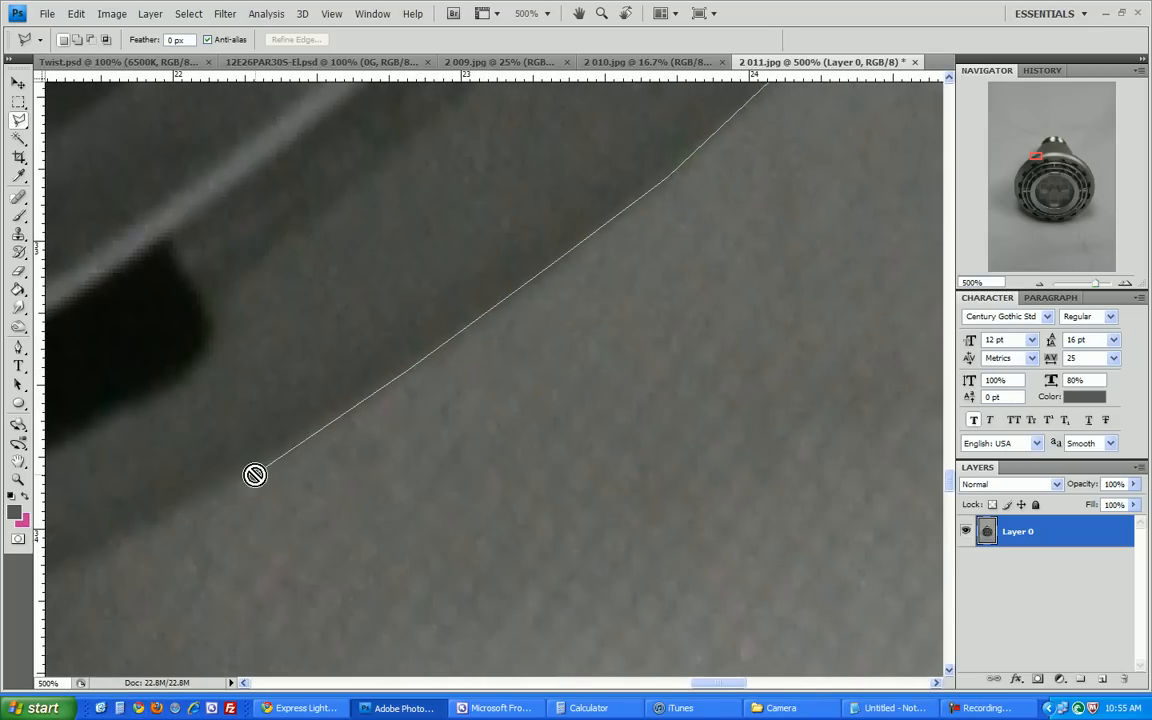
Step: Add a lasso point along the bulb's lower edge
left_click(198, 683)
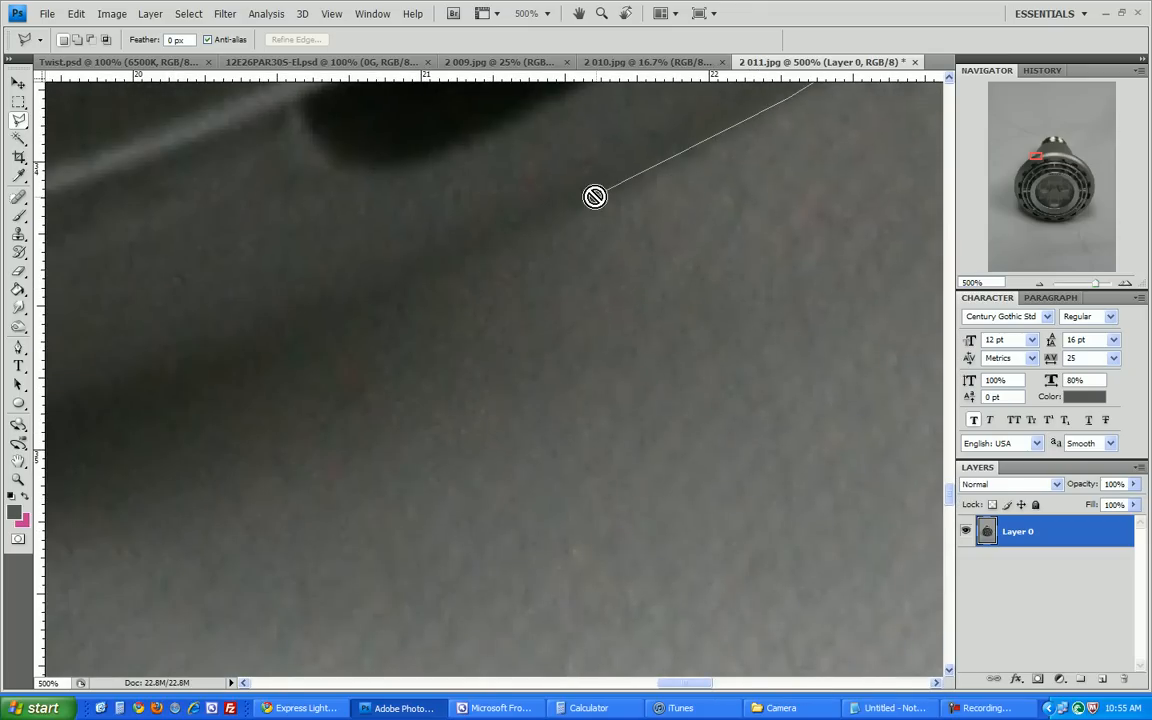
mouse_move(434, 277)
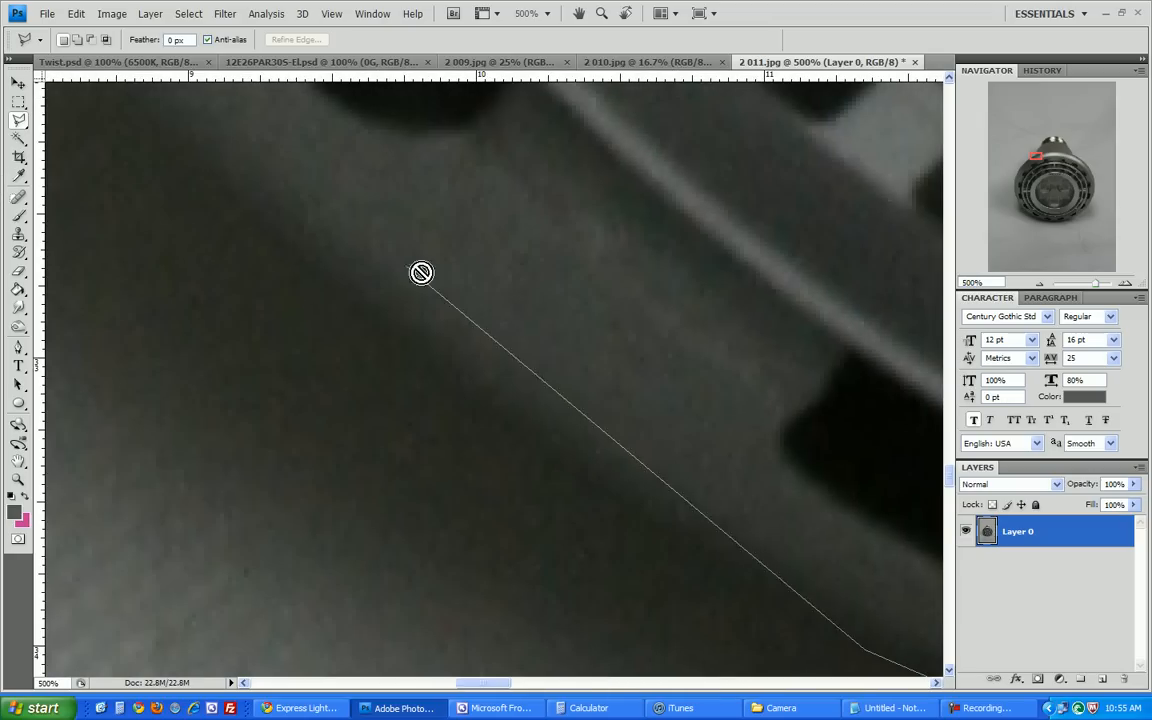
mouse_move(776, 593)
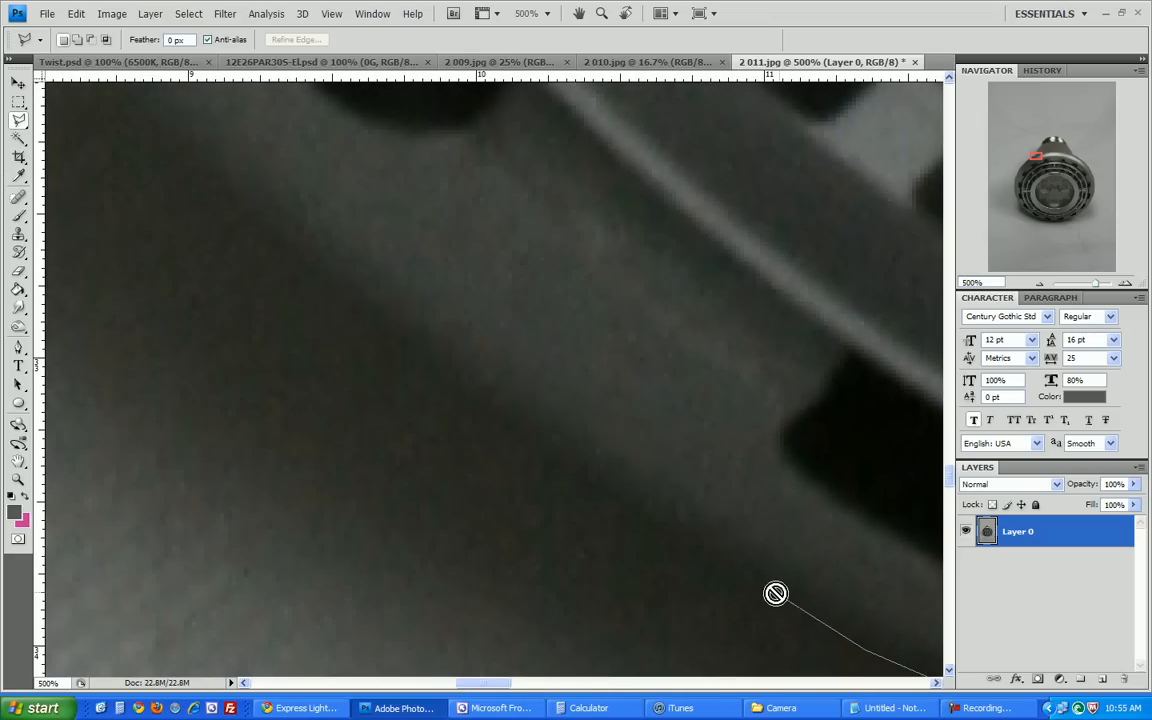
mouse_move(610, 499)
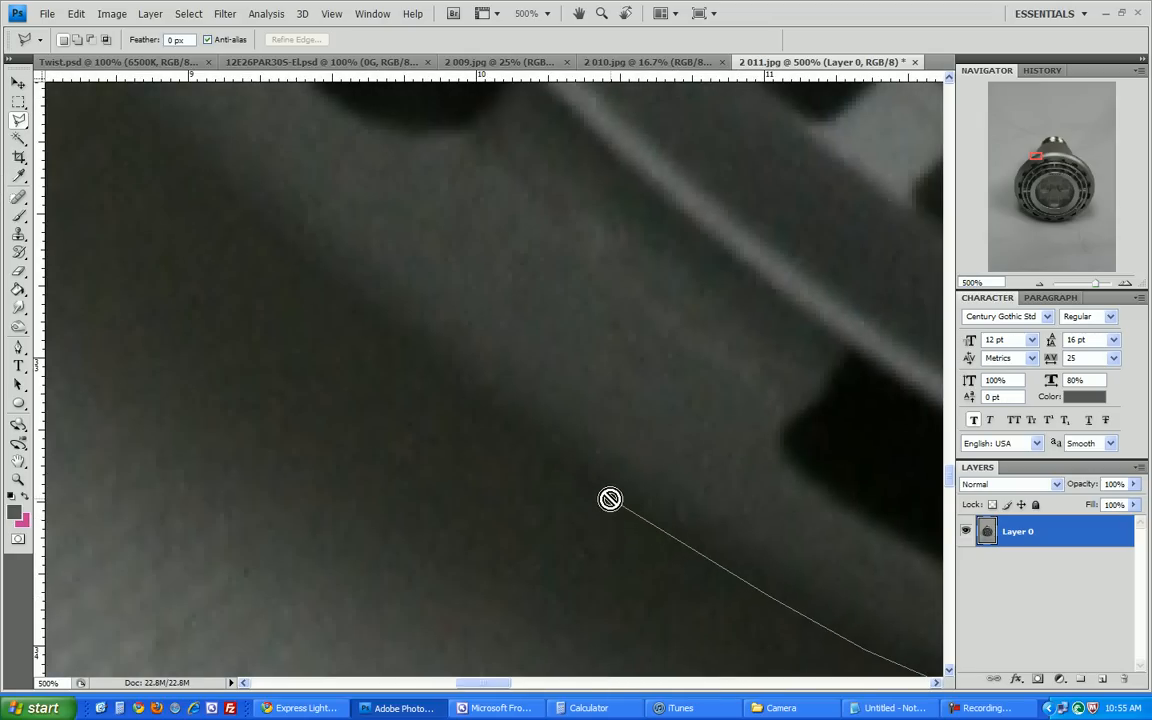